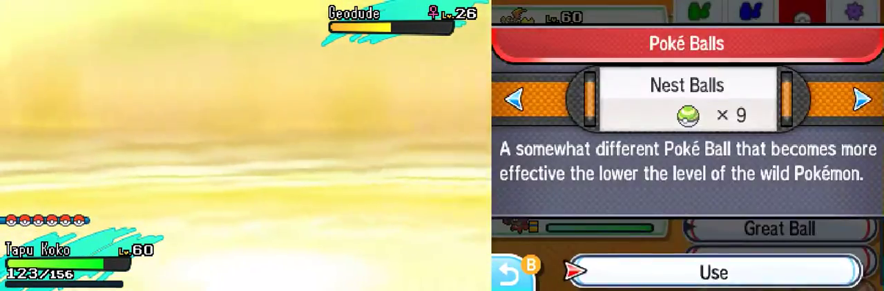
# - Throw a Nest Ball from the Poké Balls pocket at the wild Alolan Geodude
pyautogui.click(701, 272)
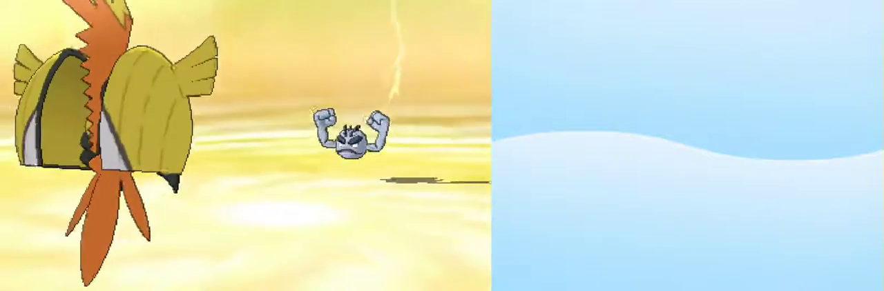